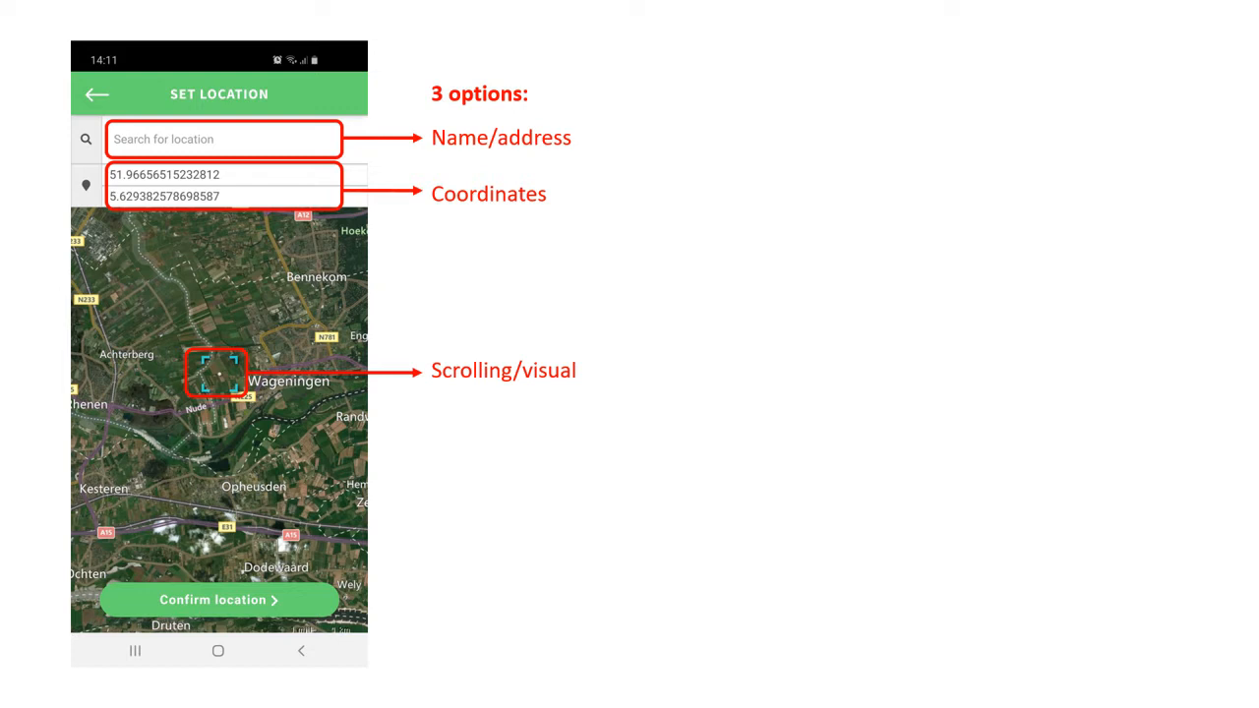
Step: Confirm Location #472 to show its characteristics: altitude 328, precipitation 727, arable land cover
{"action": "left_click", "coordinate": [218, 598]}
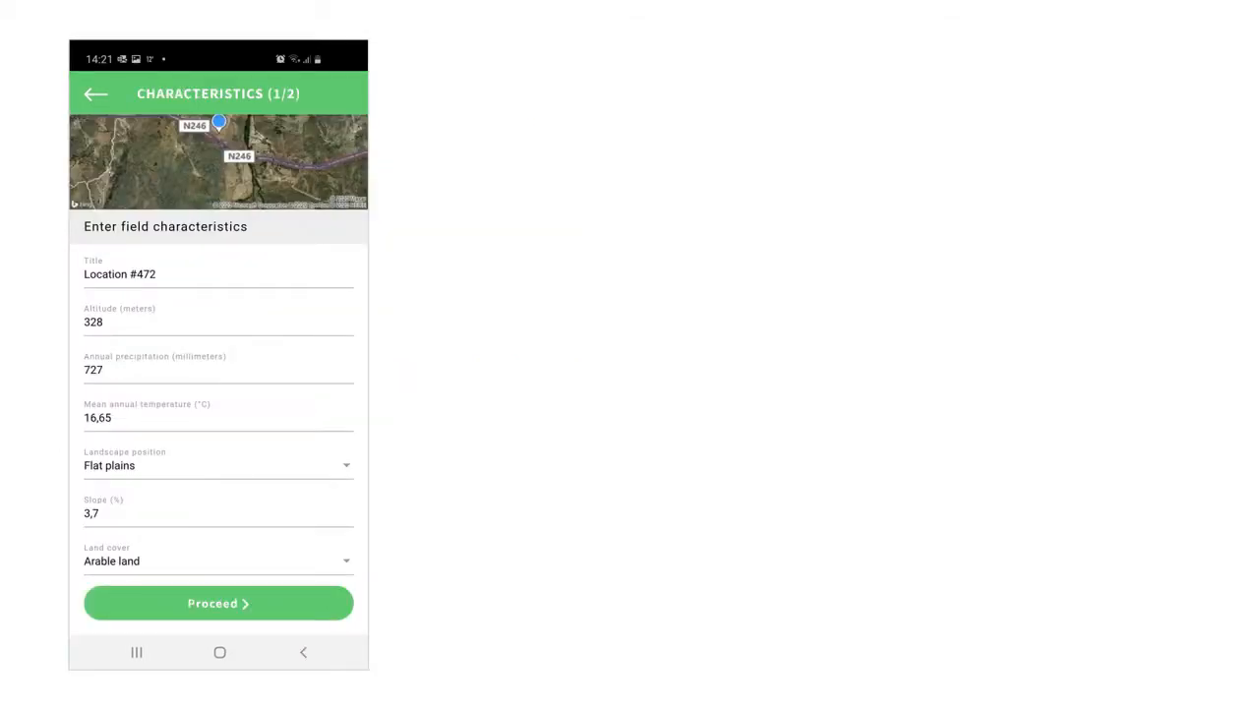